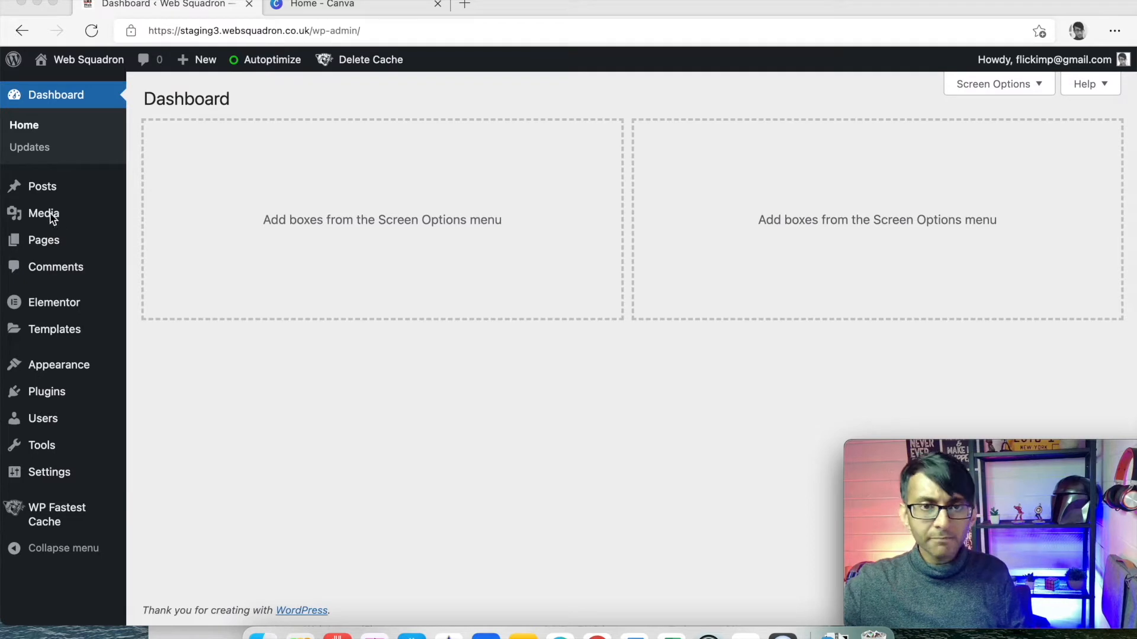
- Show the Media Library with the site's uploaded images
click(43, 213)
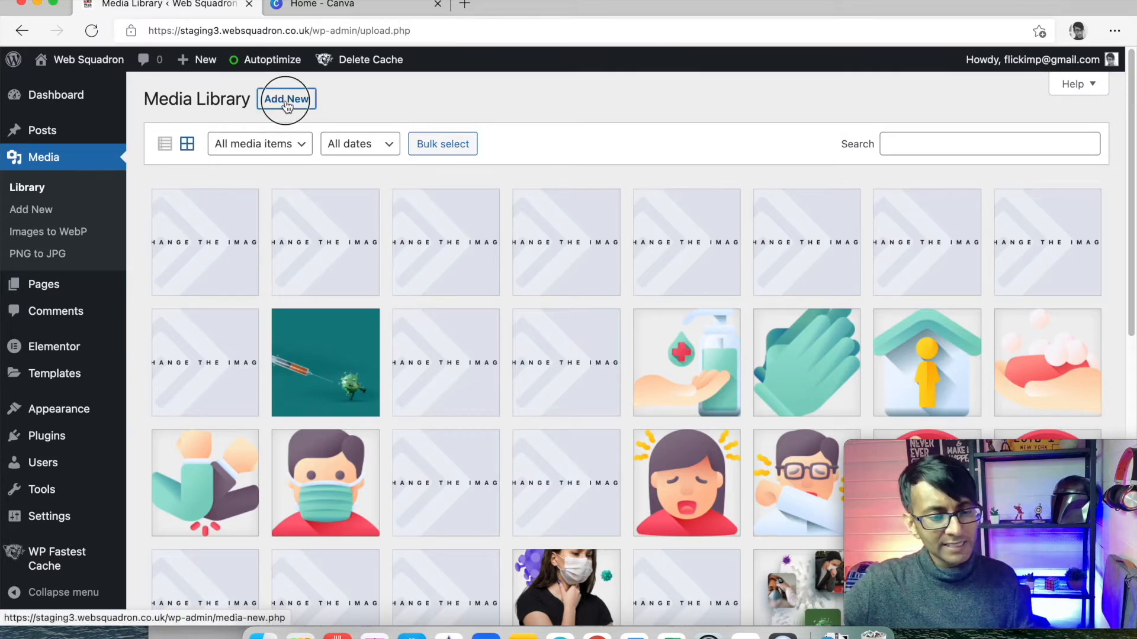
- Upload all seven Web Image PNGs from the tinified (2) folder via Add New > Select Files
click(286, 100)
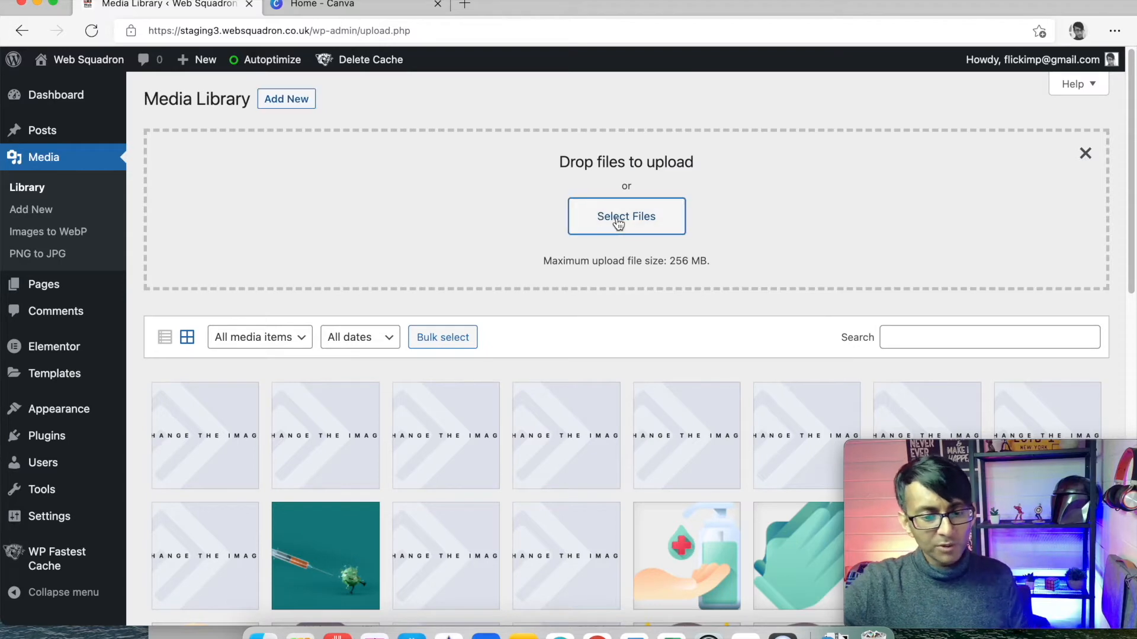
click(625, 216)
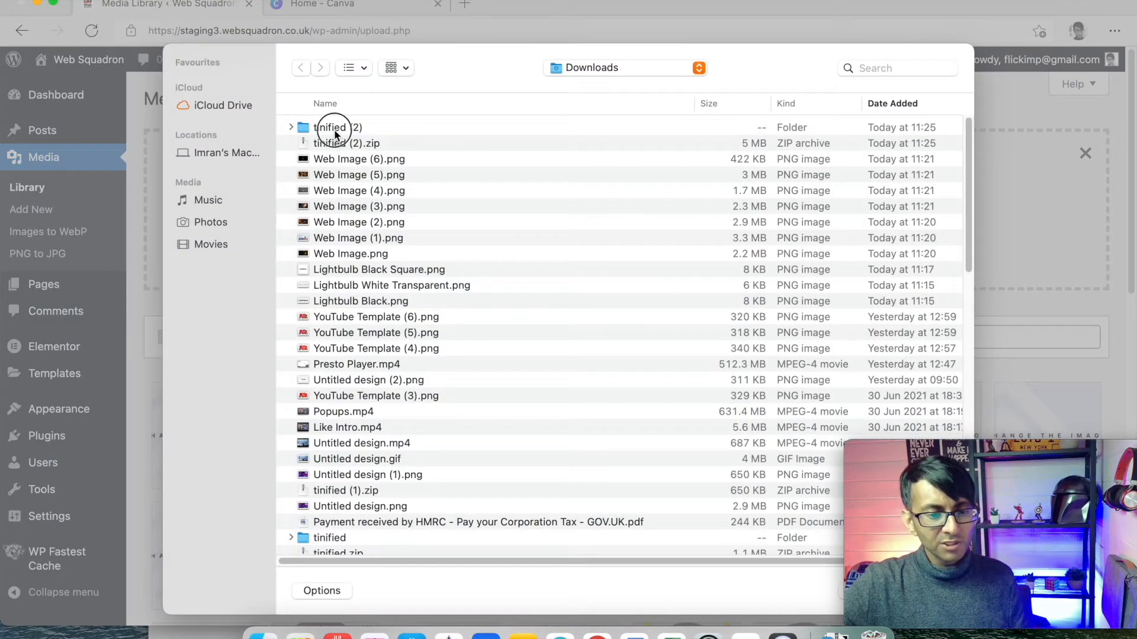
double_click(330, 127)
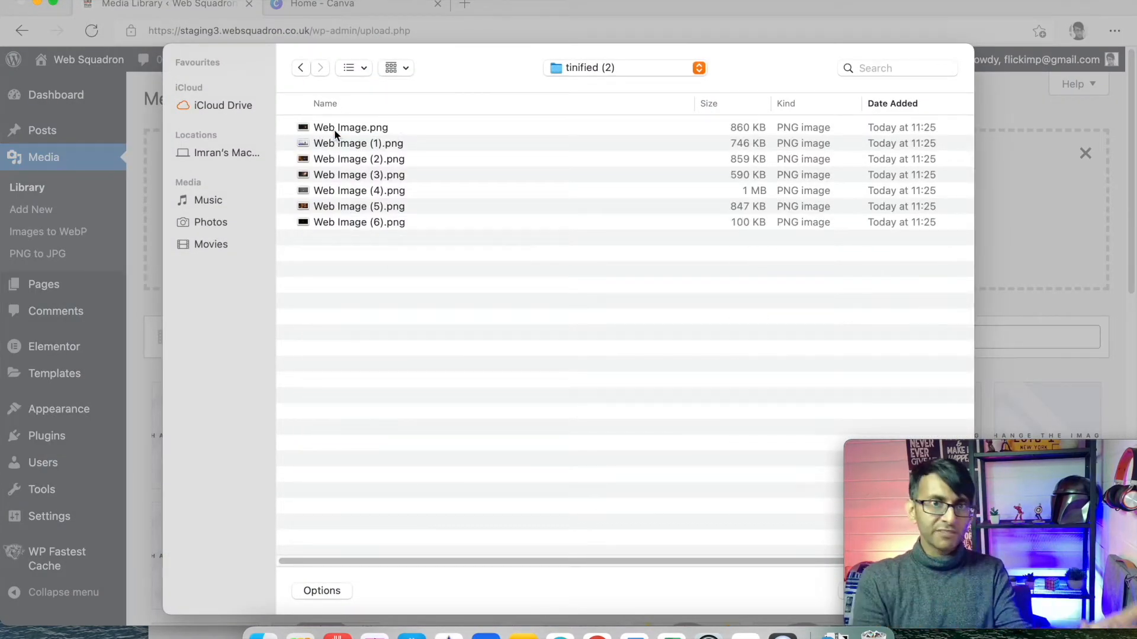
click(351, 127)
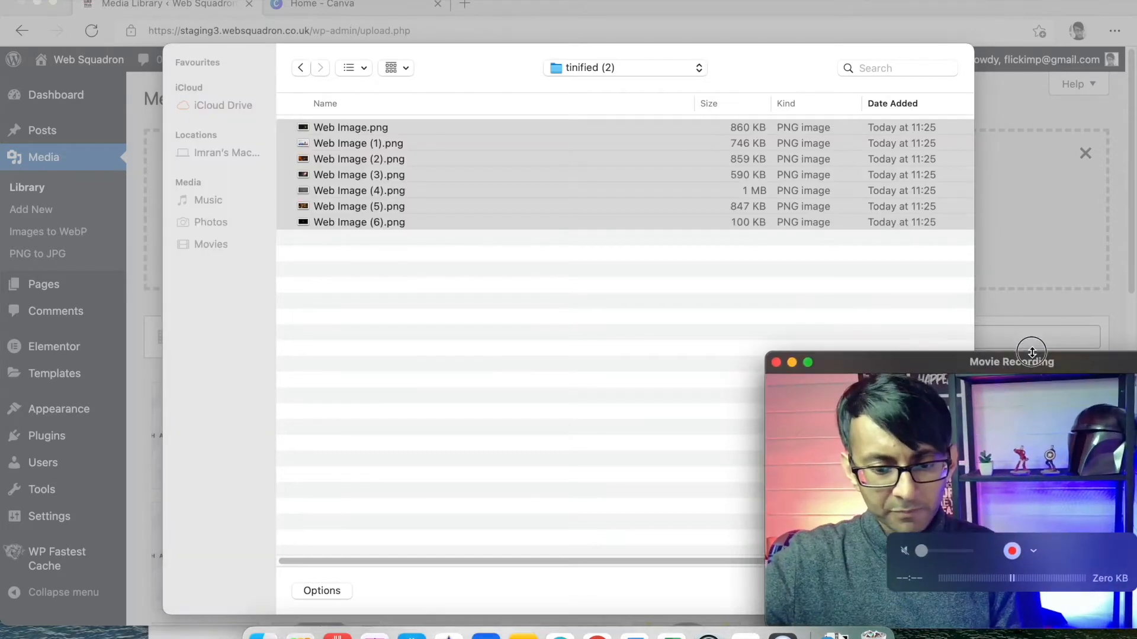
drag(1029, 363, 994, 433)
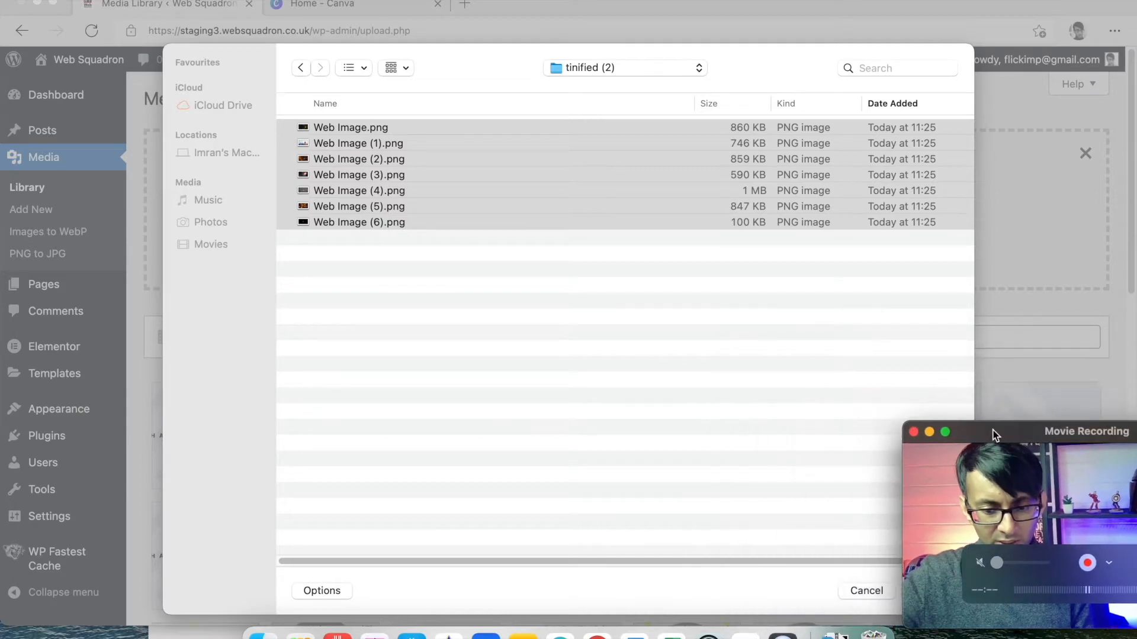
click(865, 589)
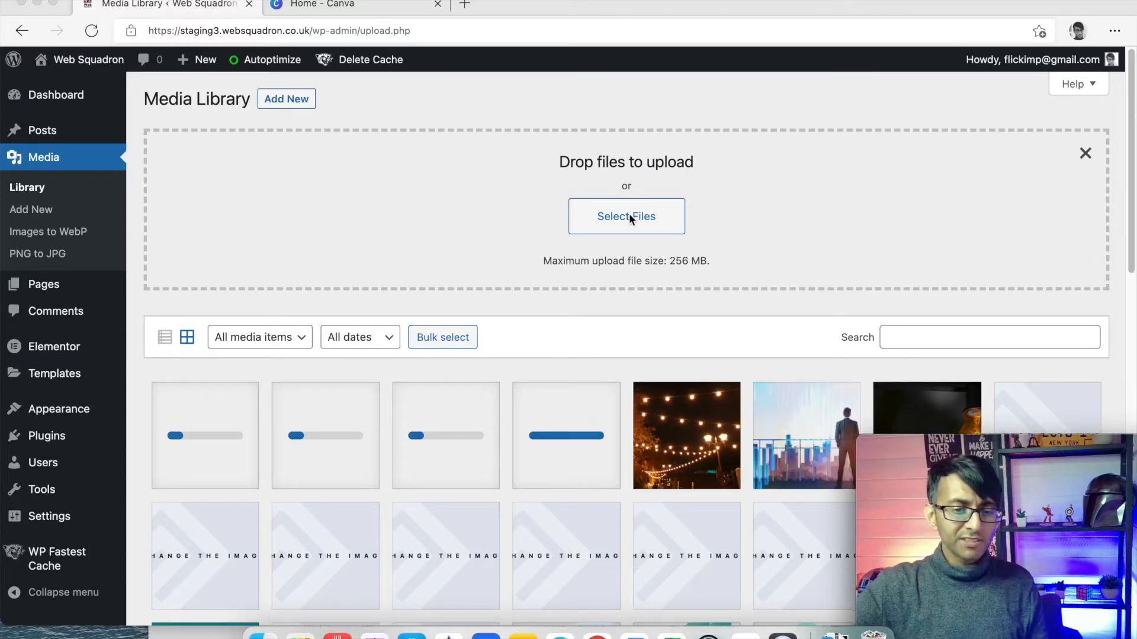
- Upload the Lightbulb PNGs from the Downloads folder into the Media Library
click(625, 215)
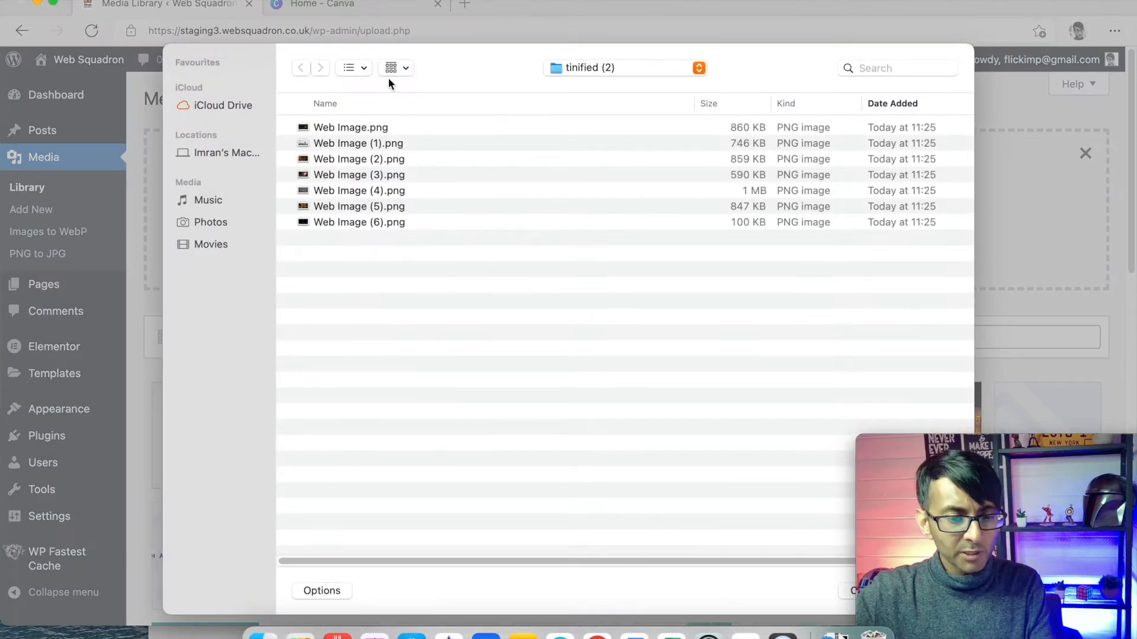
click(624, 67)
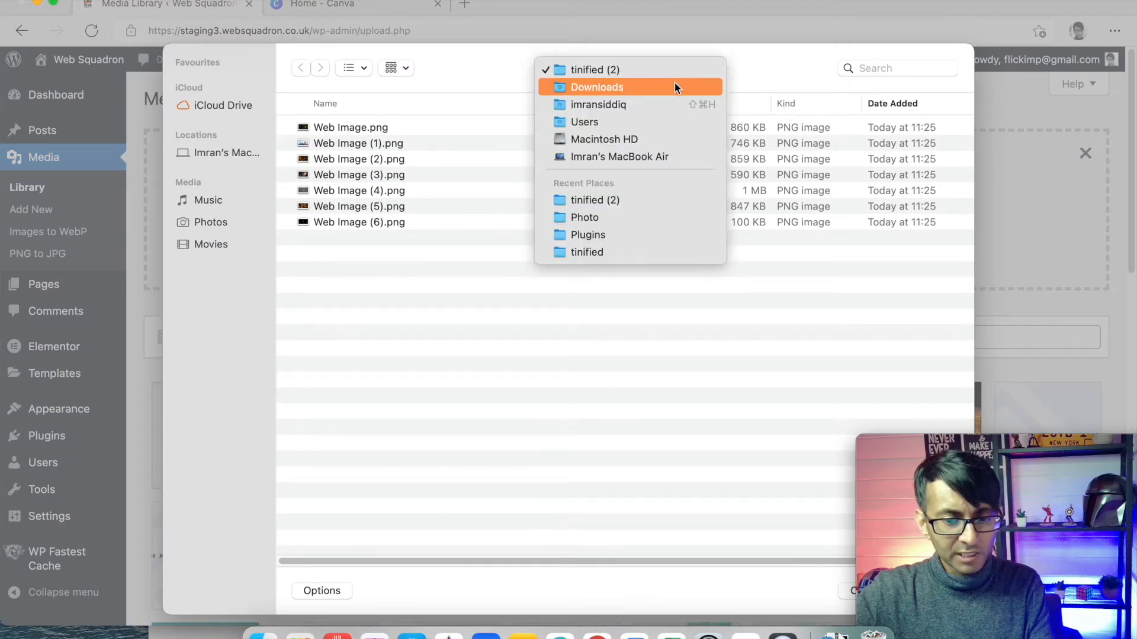
click(596, 87)
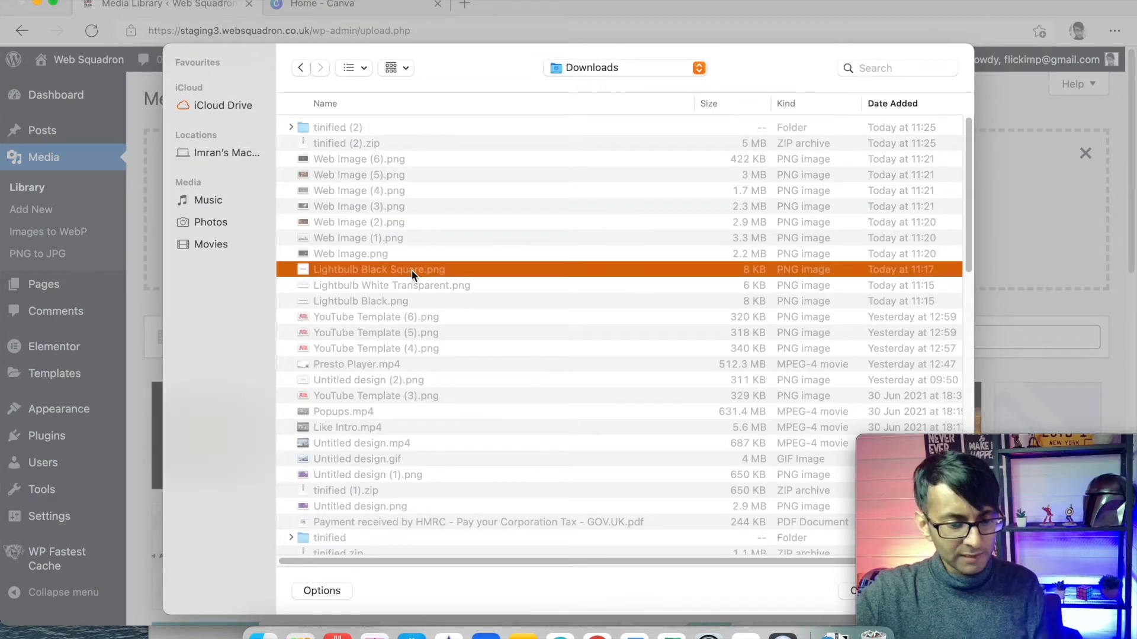
click(360, 301)
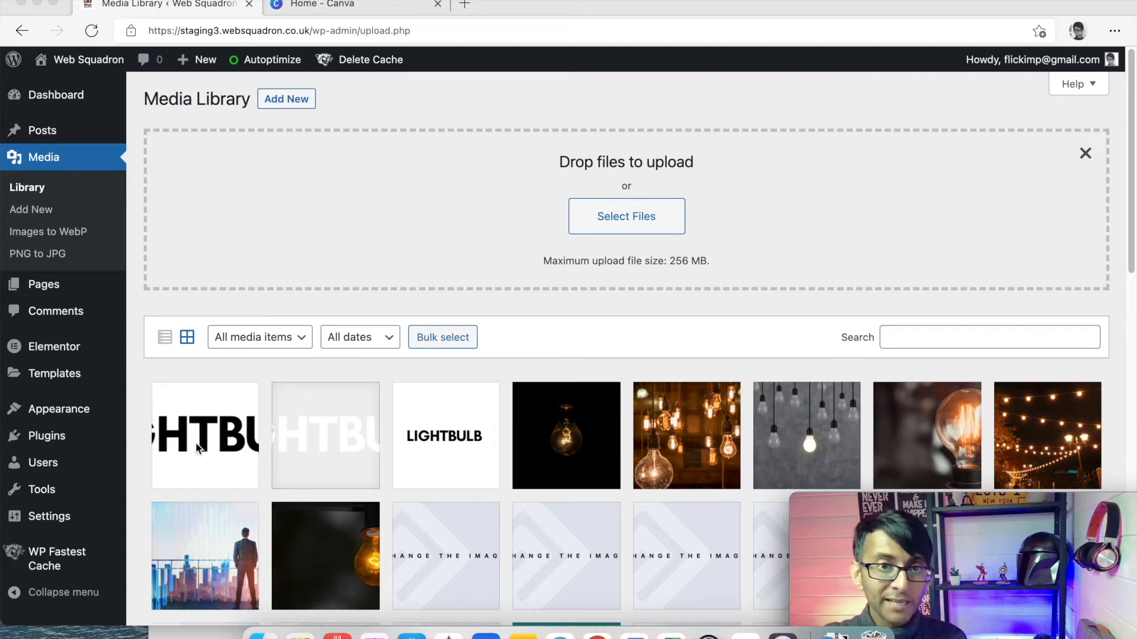
mouse_move(421, 467)
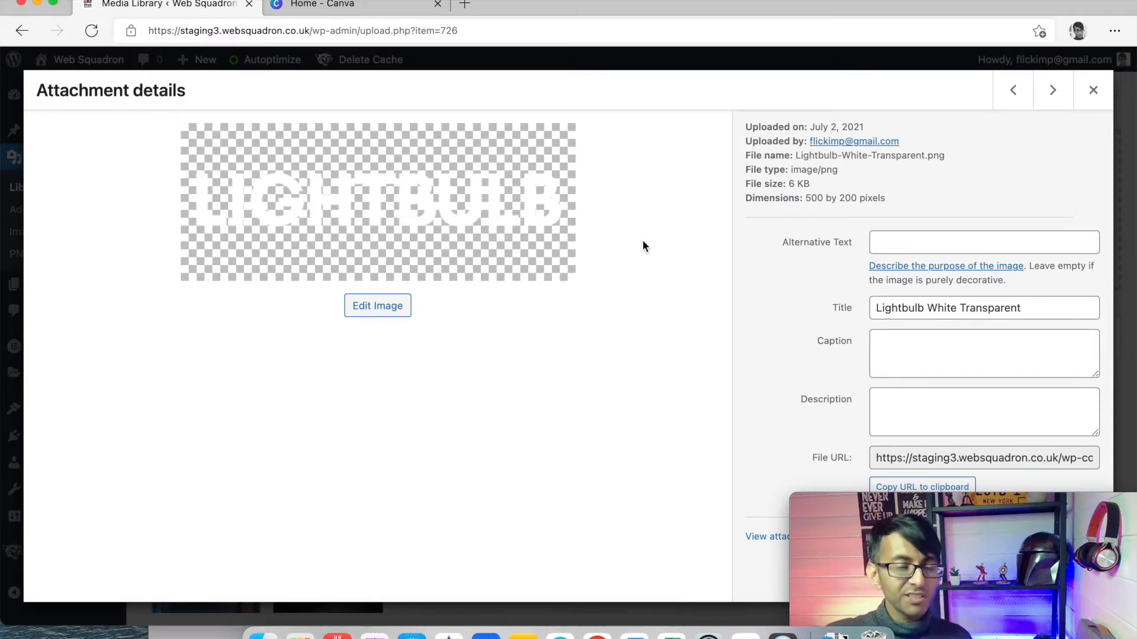
- Close the Lightbulb White Transparent attachment details and scroll the Library grid
click(1092, 90)
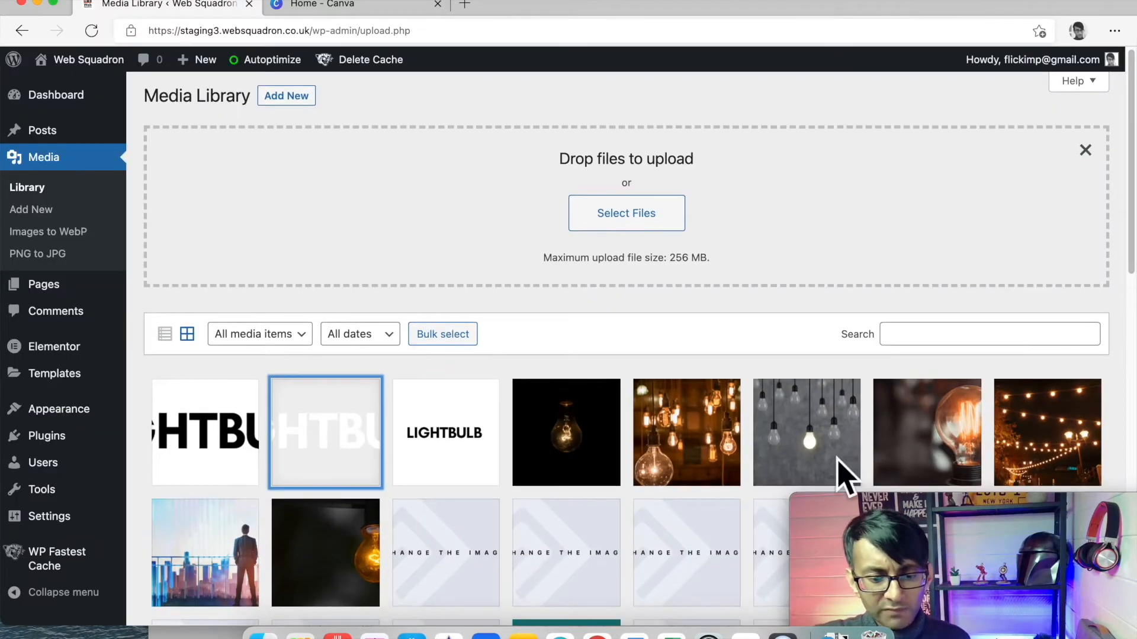
scroll(down, 3)
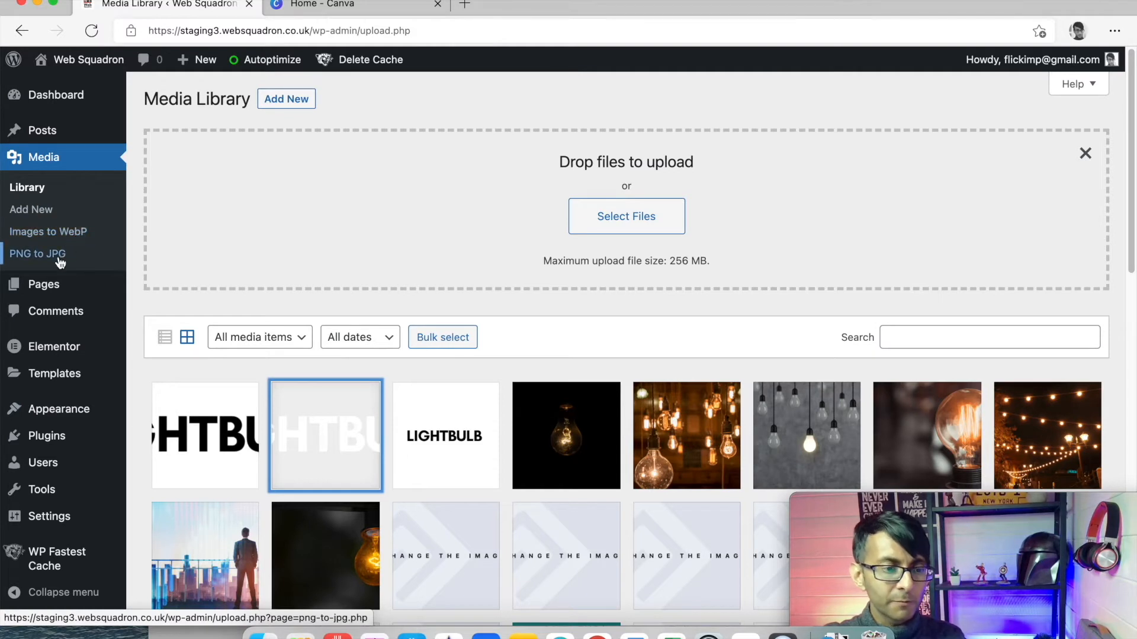
- Show the Convert existing PNGs list in the PNG to JPG tool
click(37, 253)
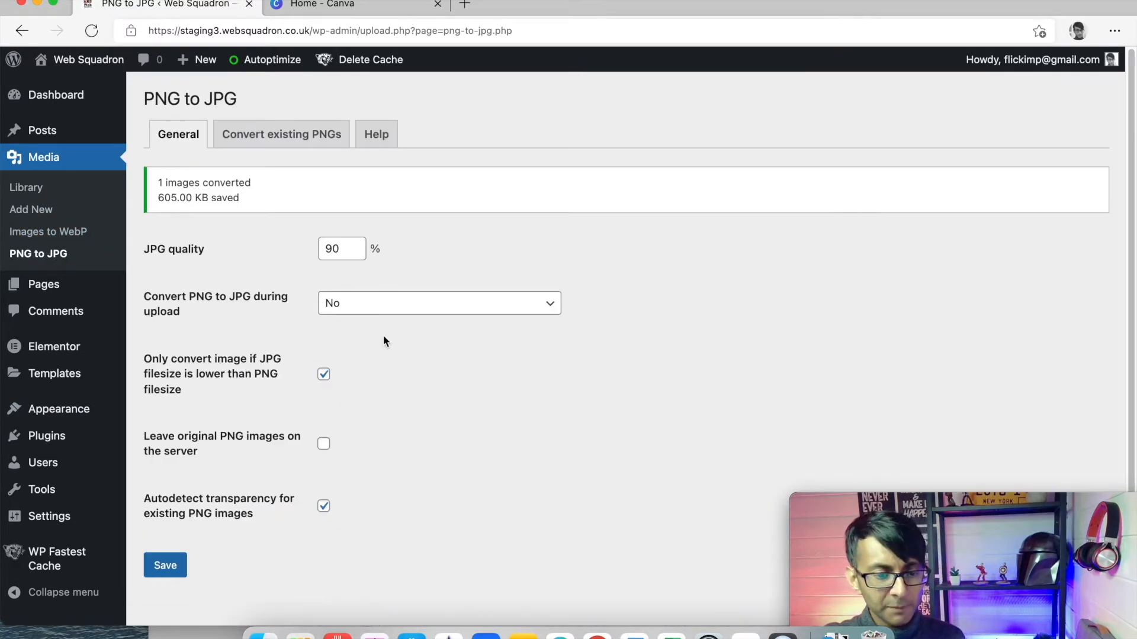
click(280, 134)
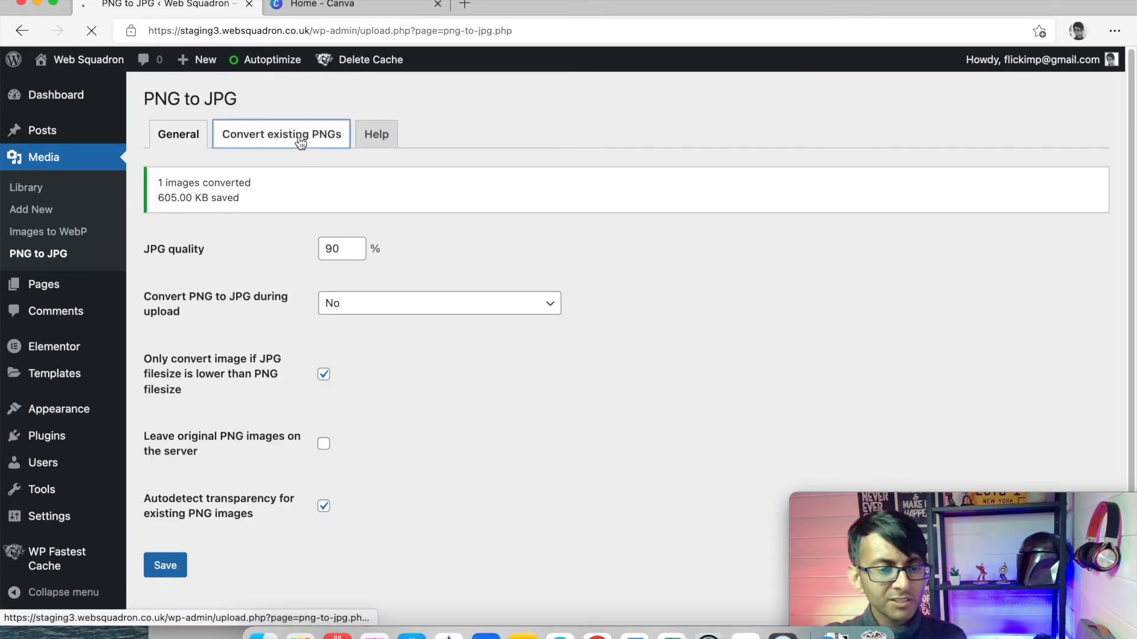
click(281, 134)
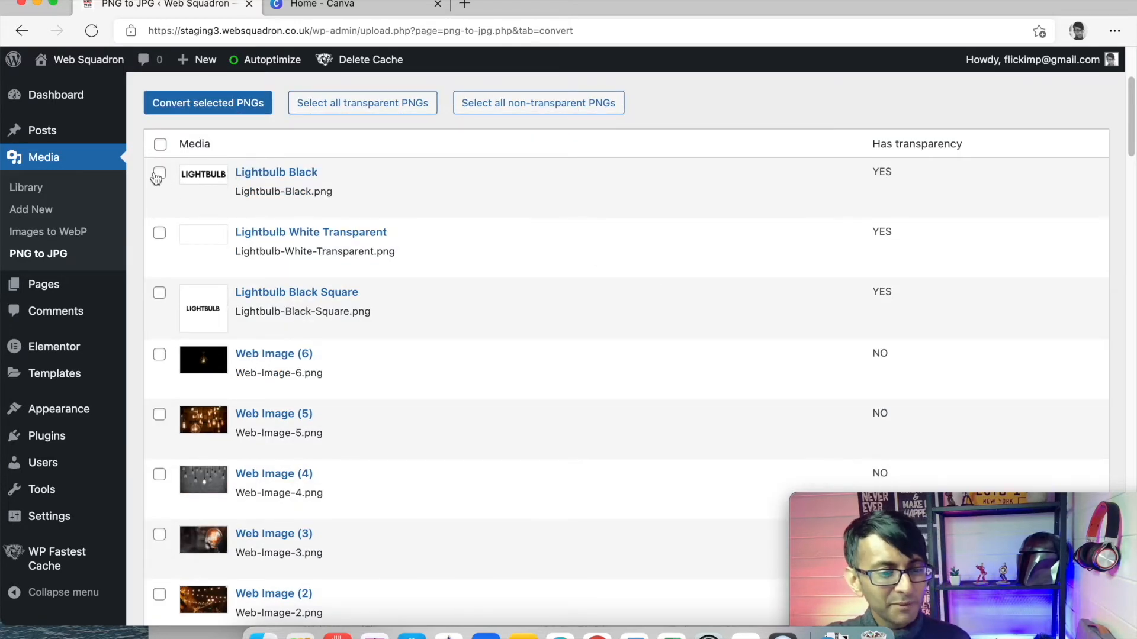
- Check Lightbulb Black and Lightbulb Black Square and convert all checked PNGs to JPG
click(159, 173)
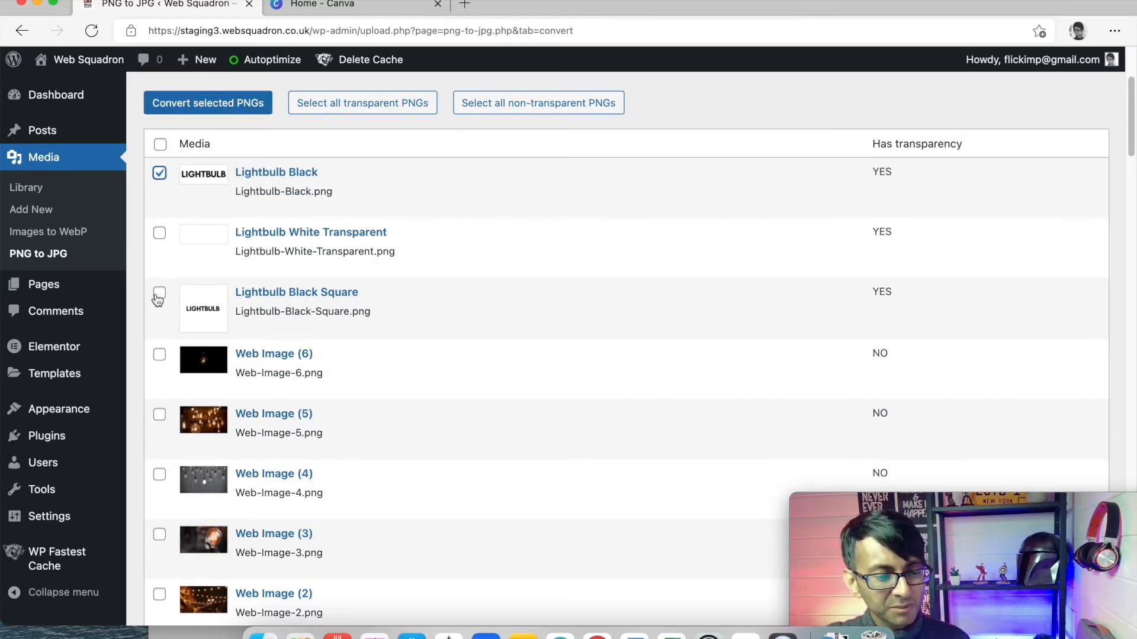
click(159, 291)
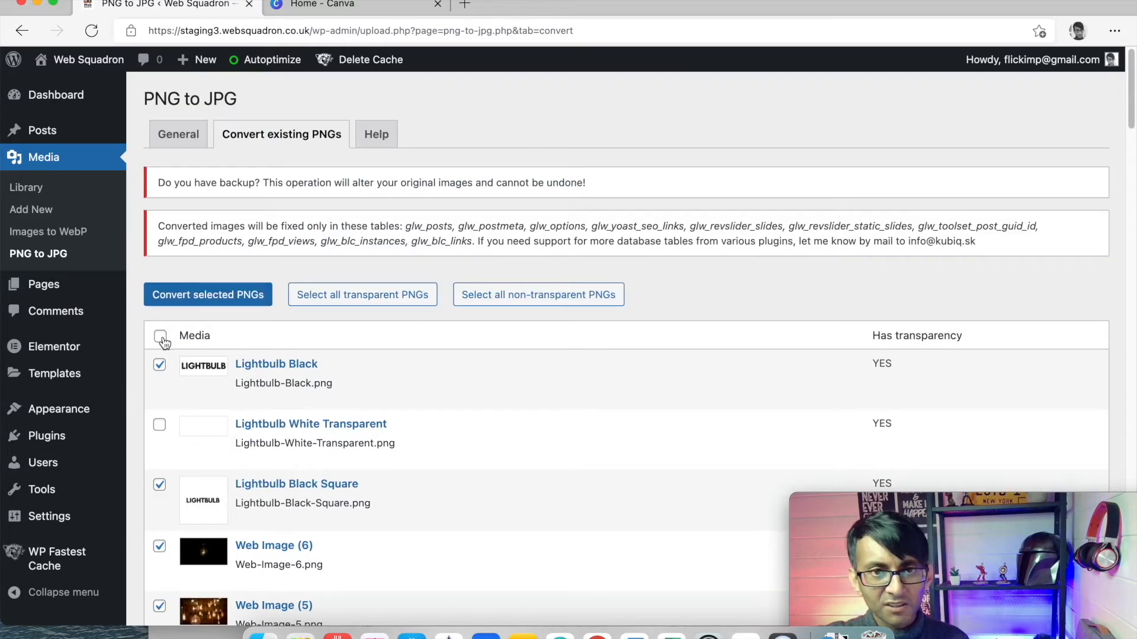
scroll(down, 3)
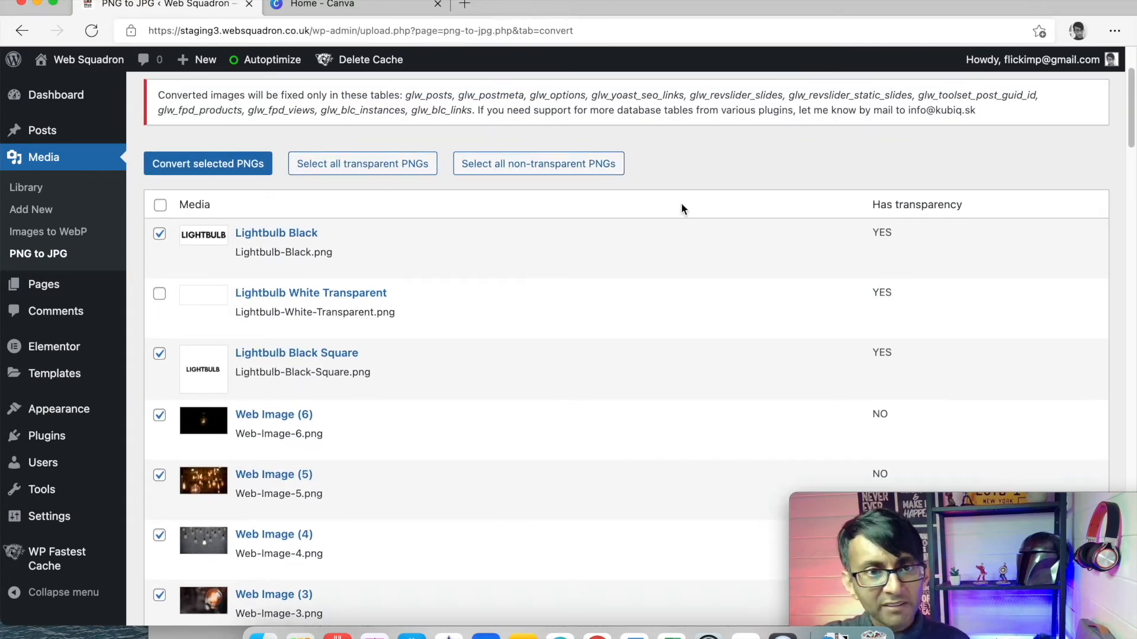
scroll(down, 3)
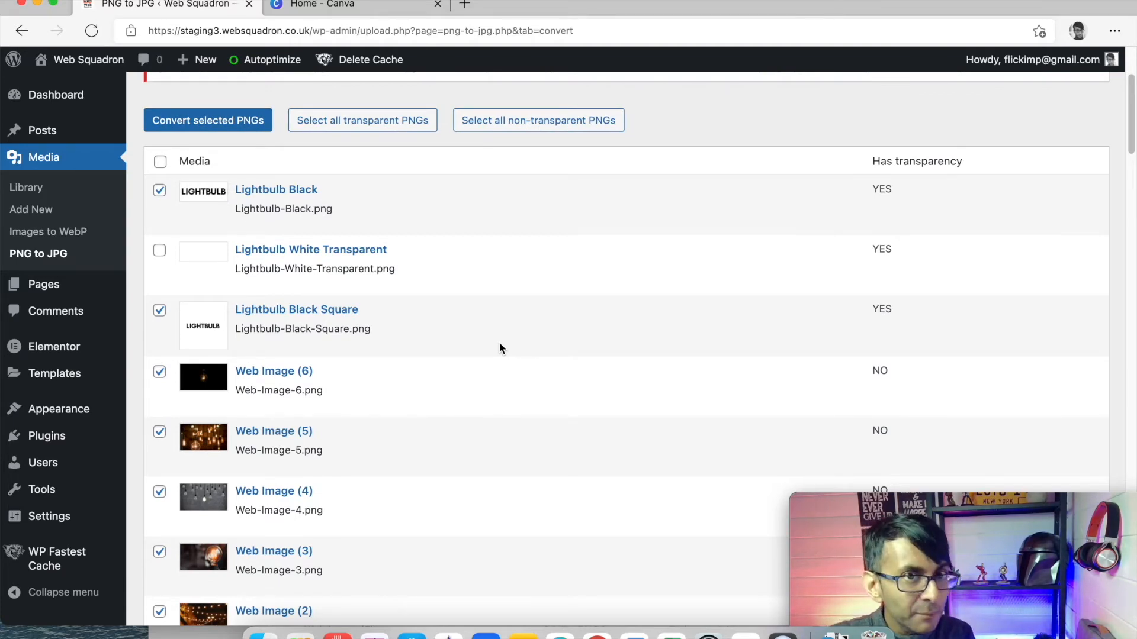
scroll(down, 3)
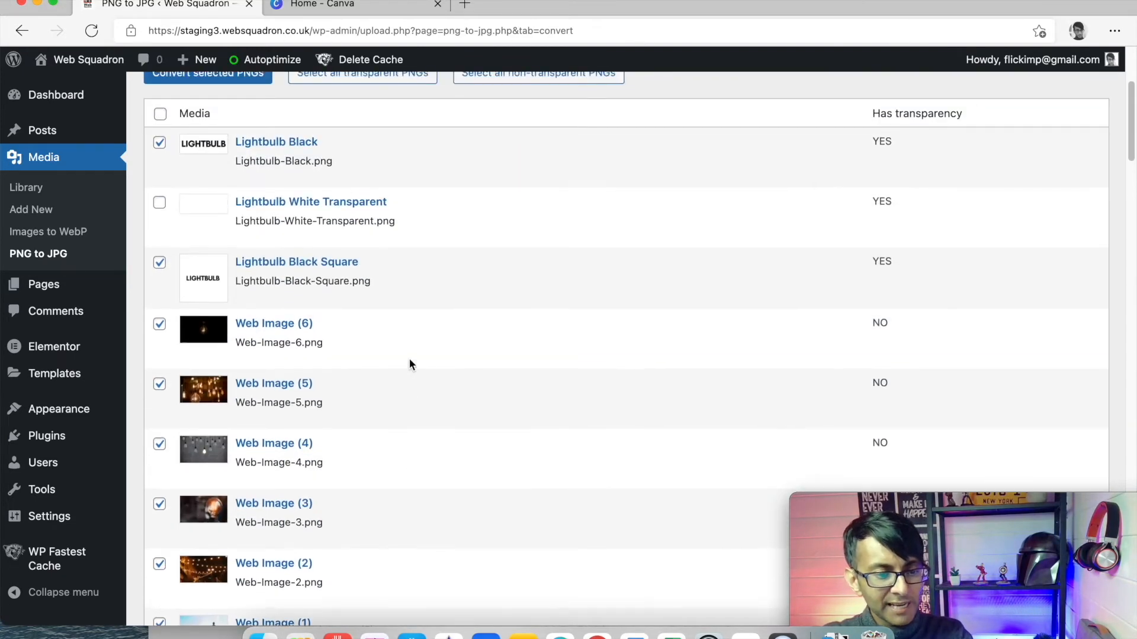
click(208, 73)
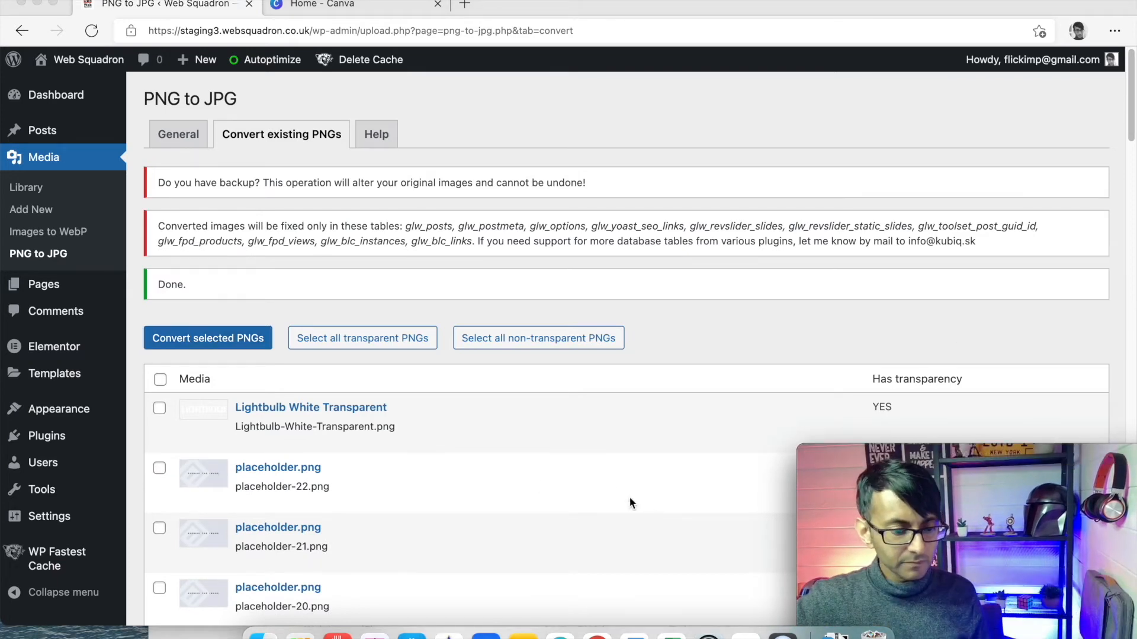
mouse_move(40, 191)
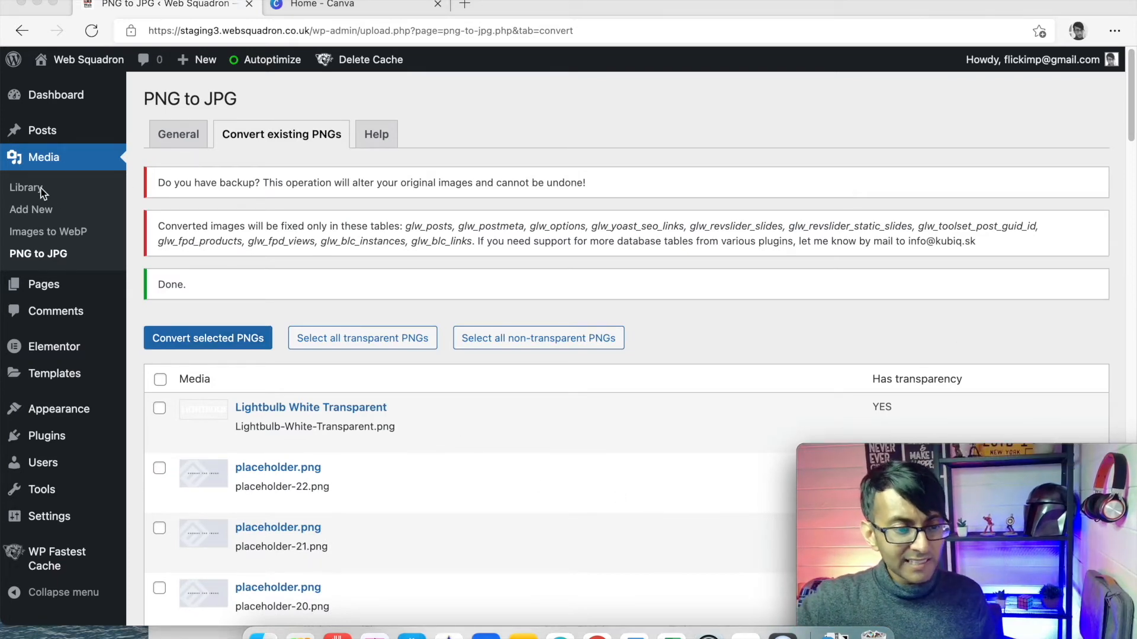
- Step through the converted images' attachment details to confirm JPG format and size savings
click(27, 187)
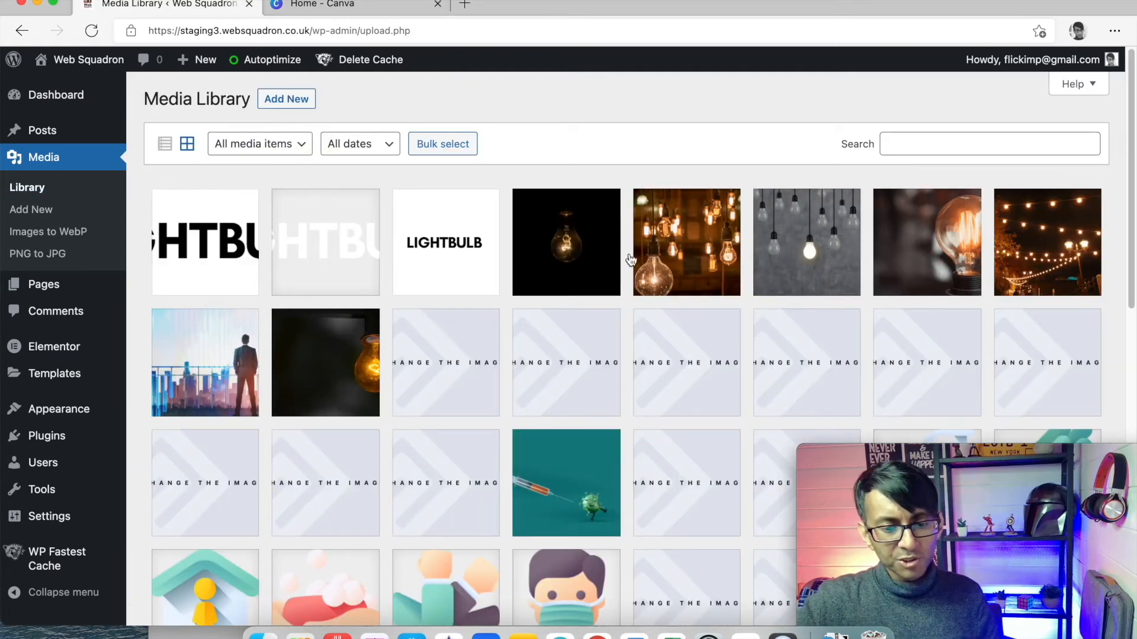
click(566, 242)
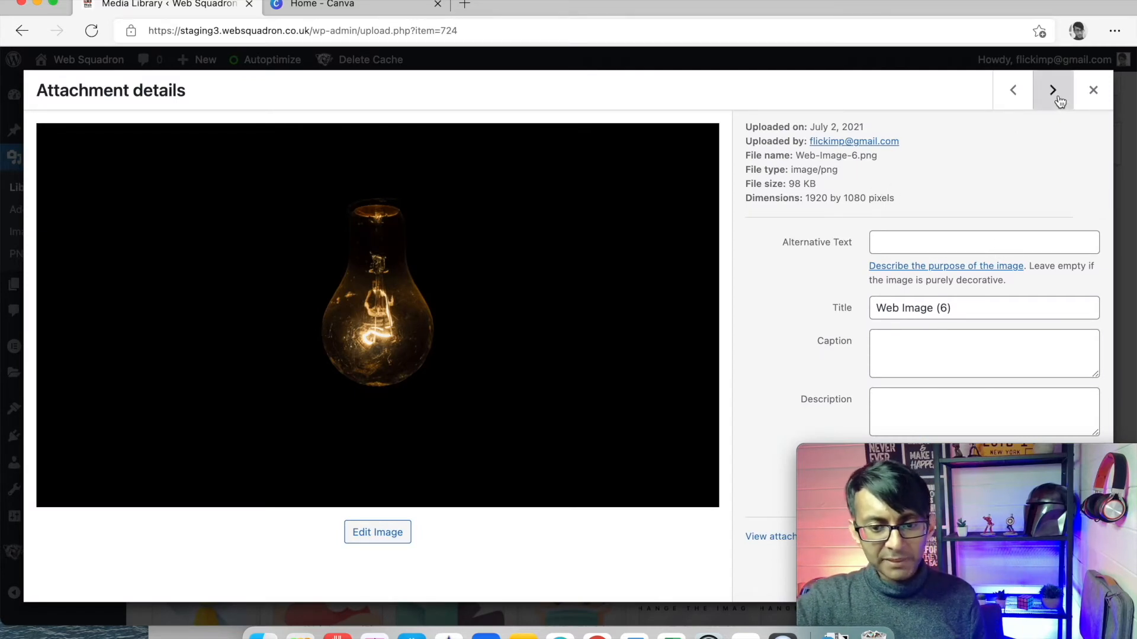
click(1052, 89)
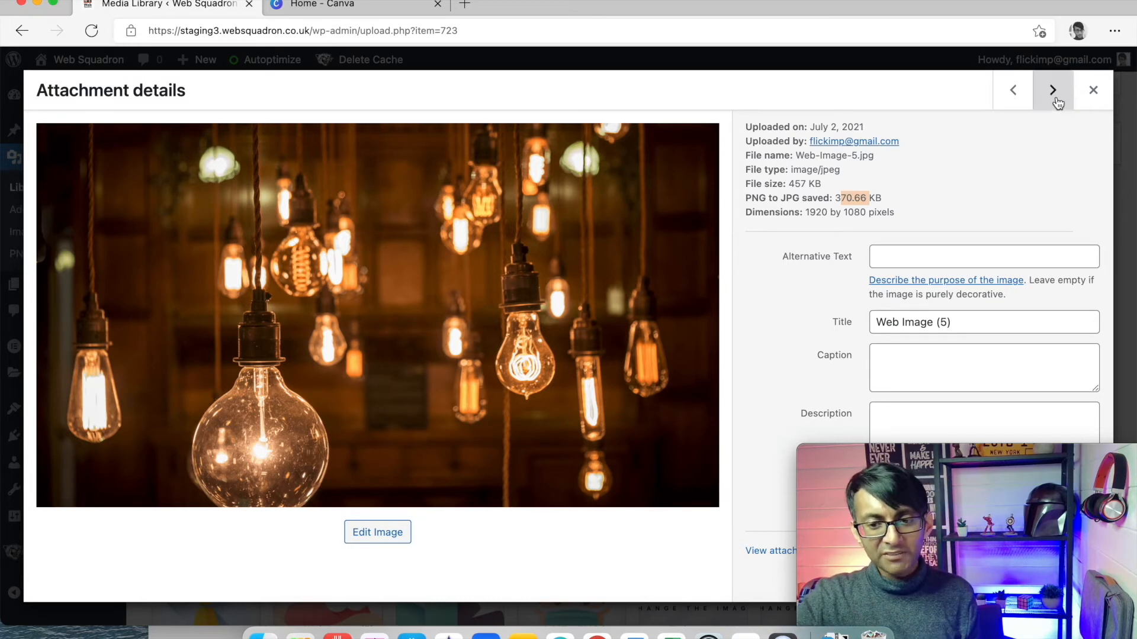
click(1051, 90)
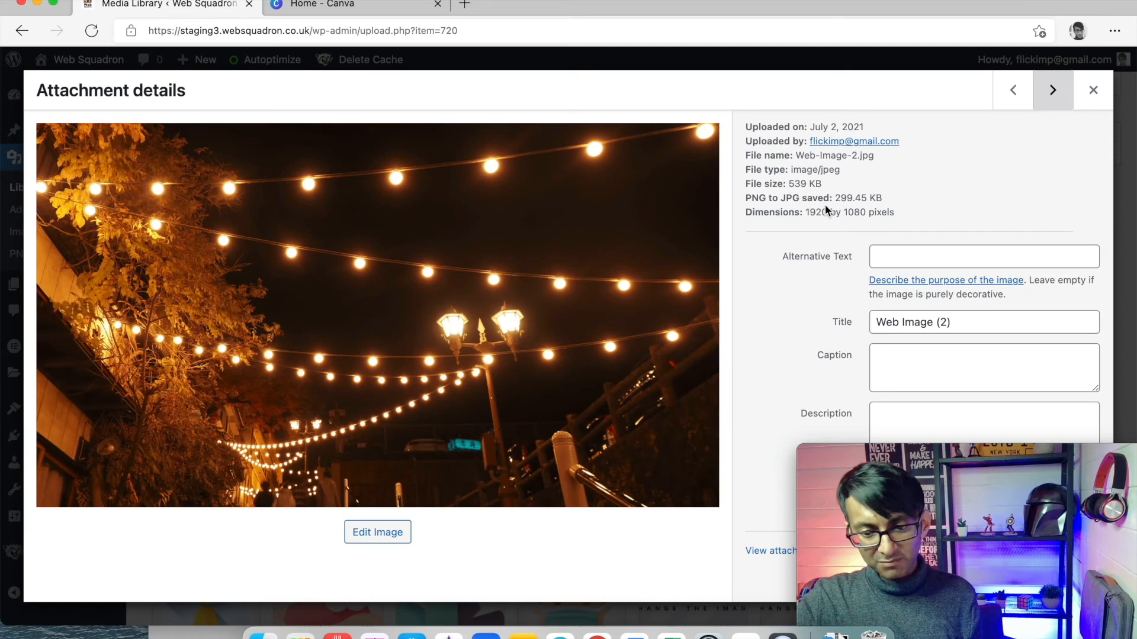
click(1052, 90)
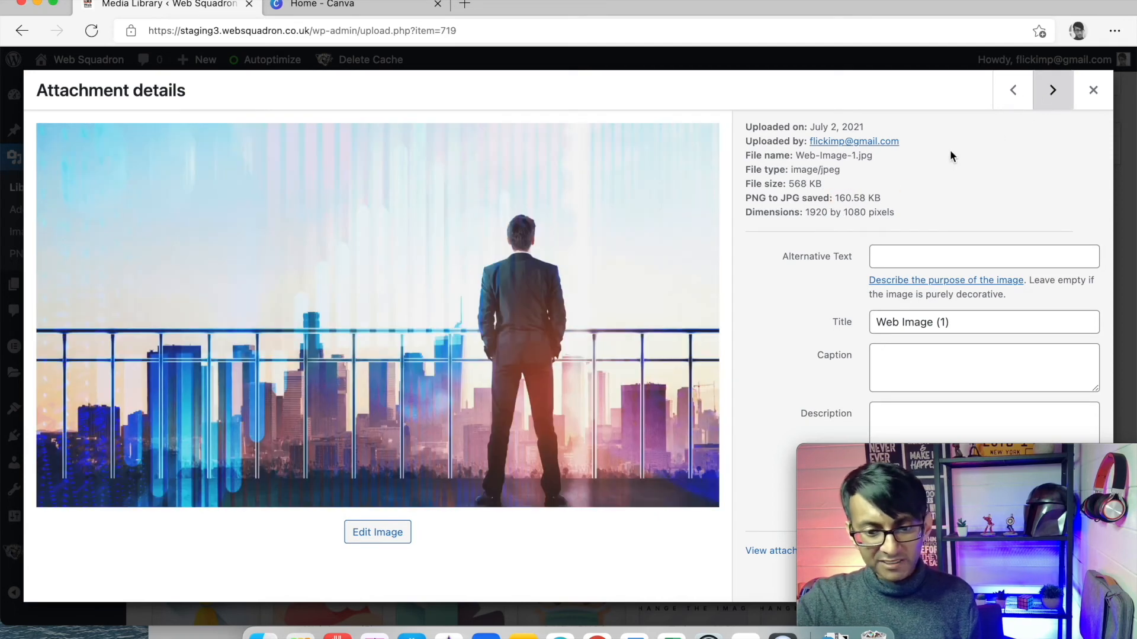
click(1051, 90)
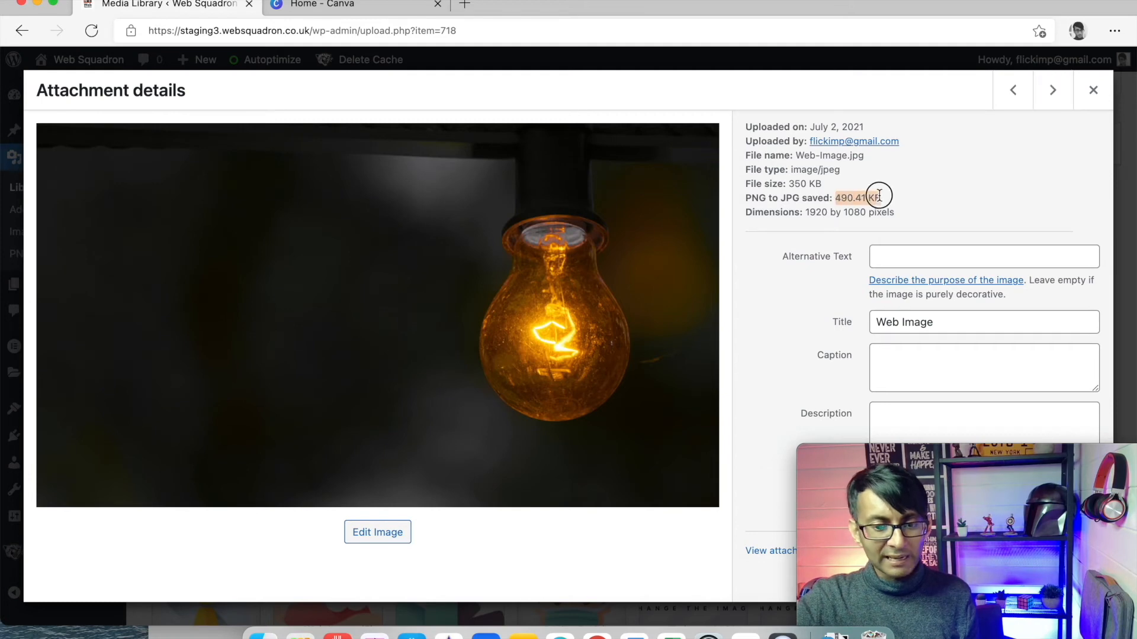
click(1013, 90)
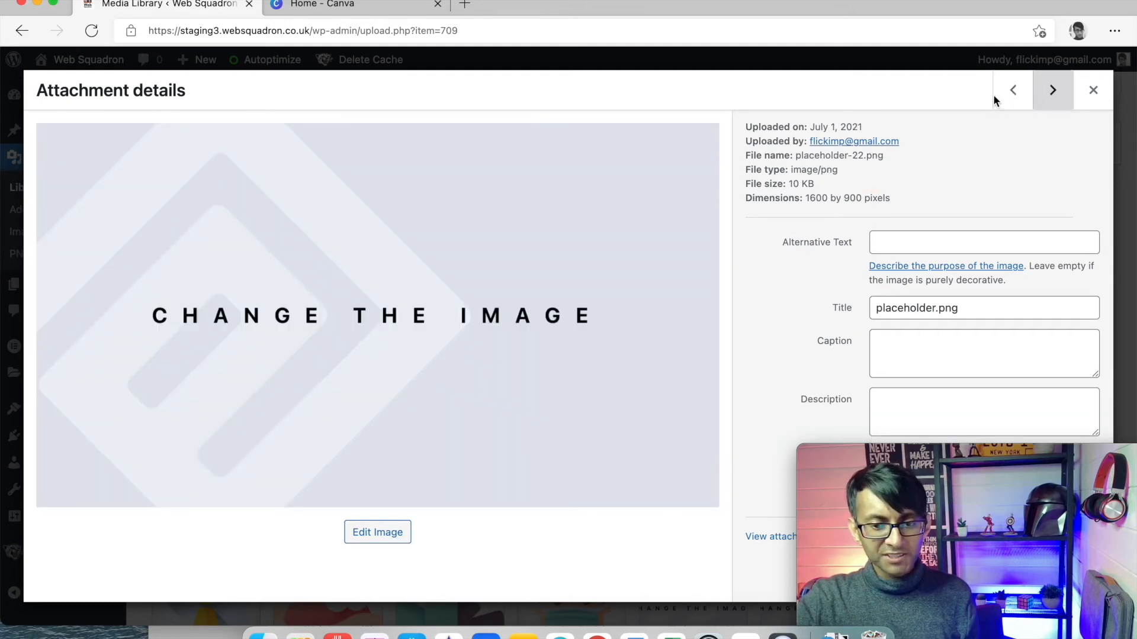
click(1093, 90)
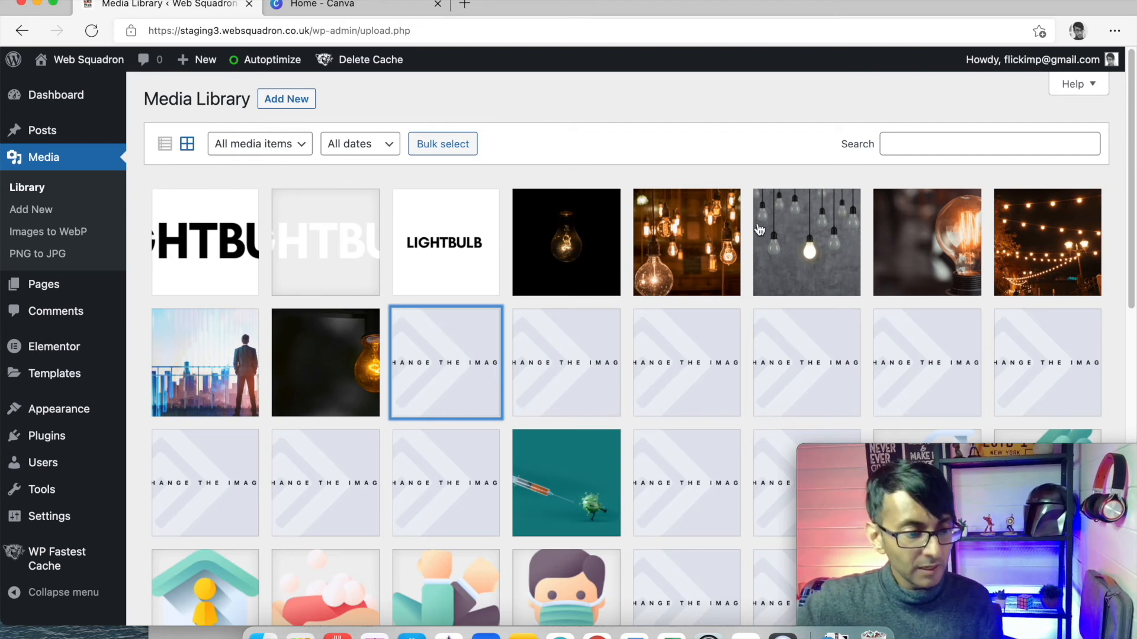
- In Images to WebP, include the uploads folder and run Find and convert ALL images
click(47, 231)
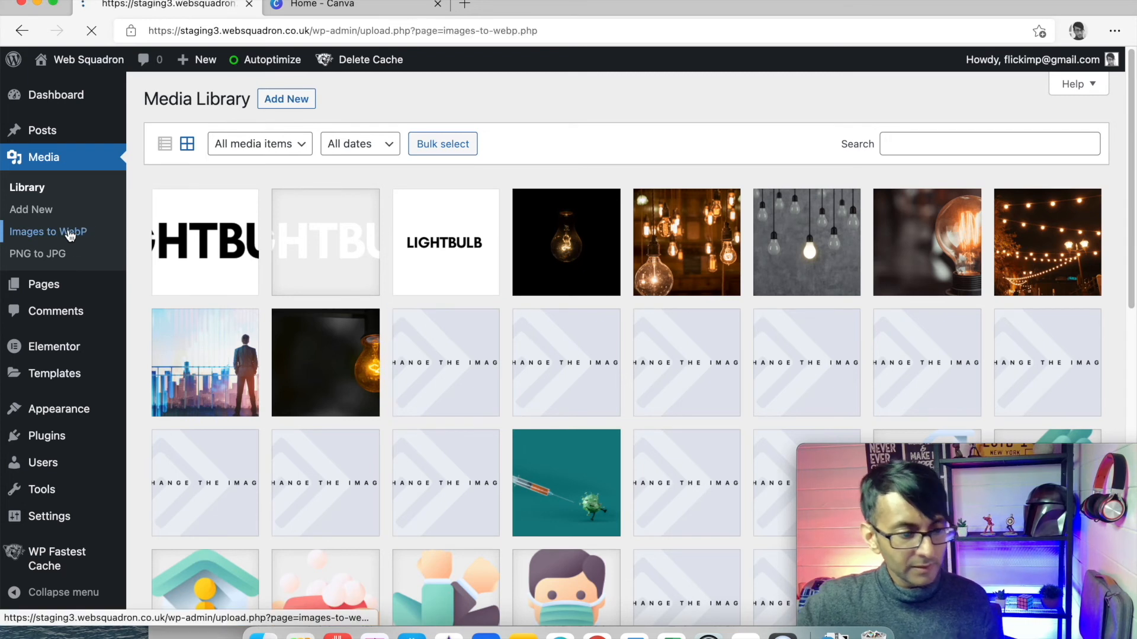
click(48, 231)
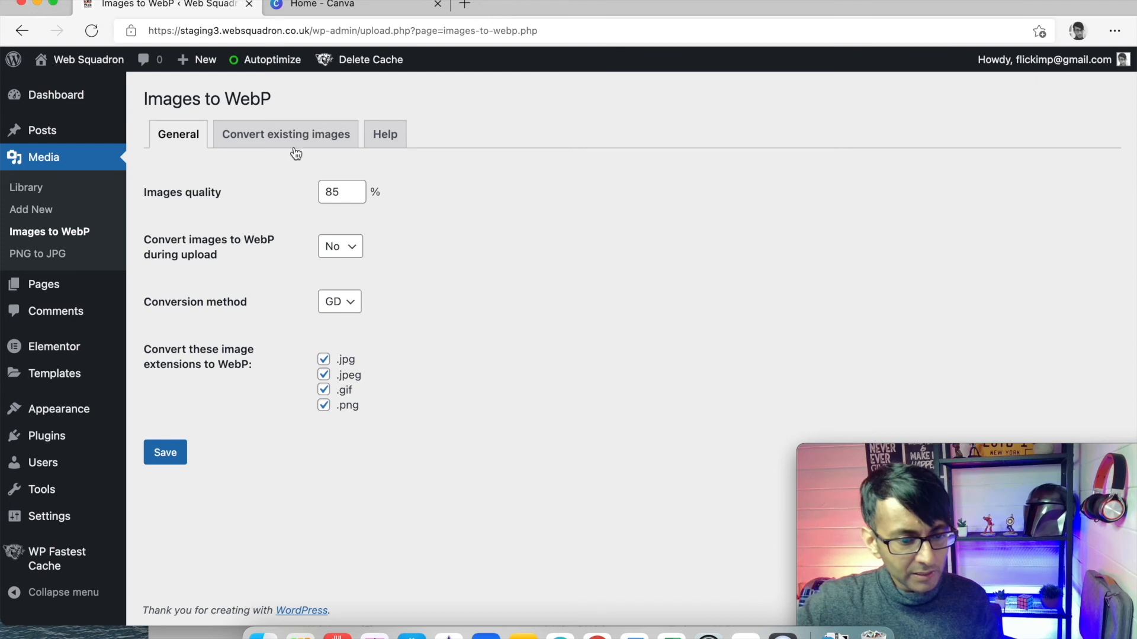
click(286, 134)
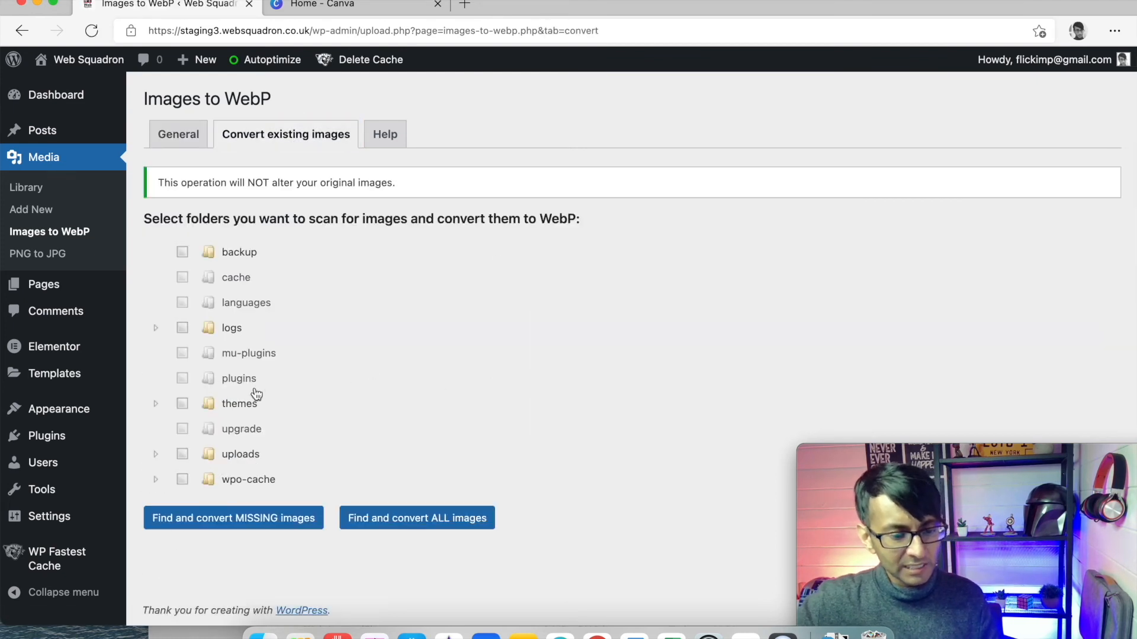
click(183, 454)
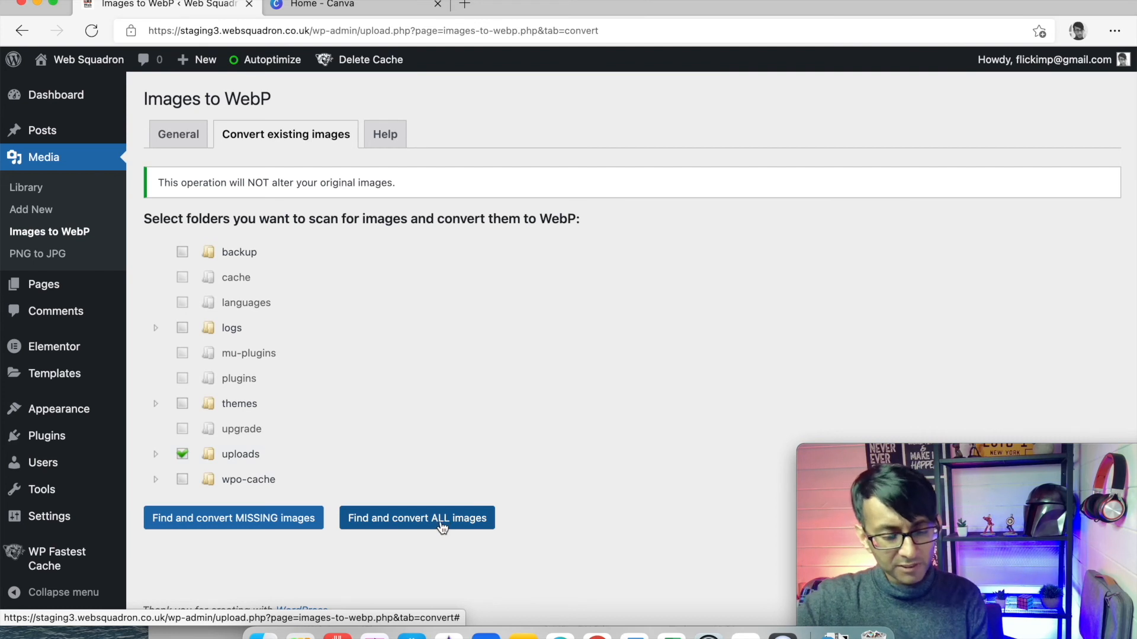
click(415, 517)
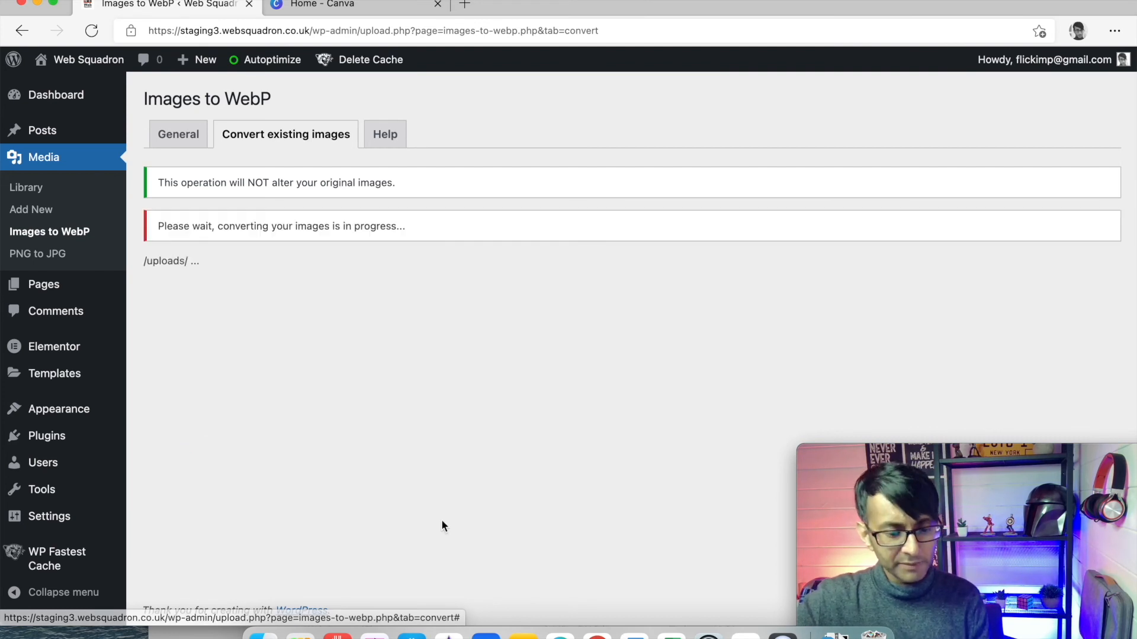